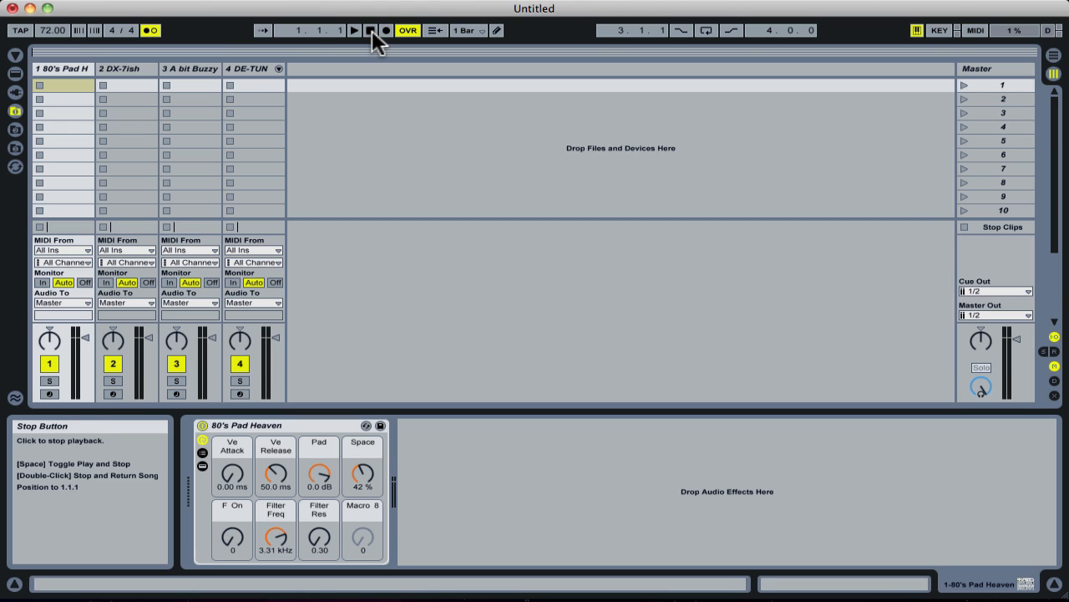
Stop playback and toggle record-arm across the first two synth tracks to check the switches
left_click(374, 30)
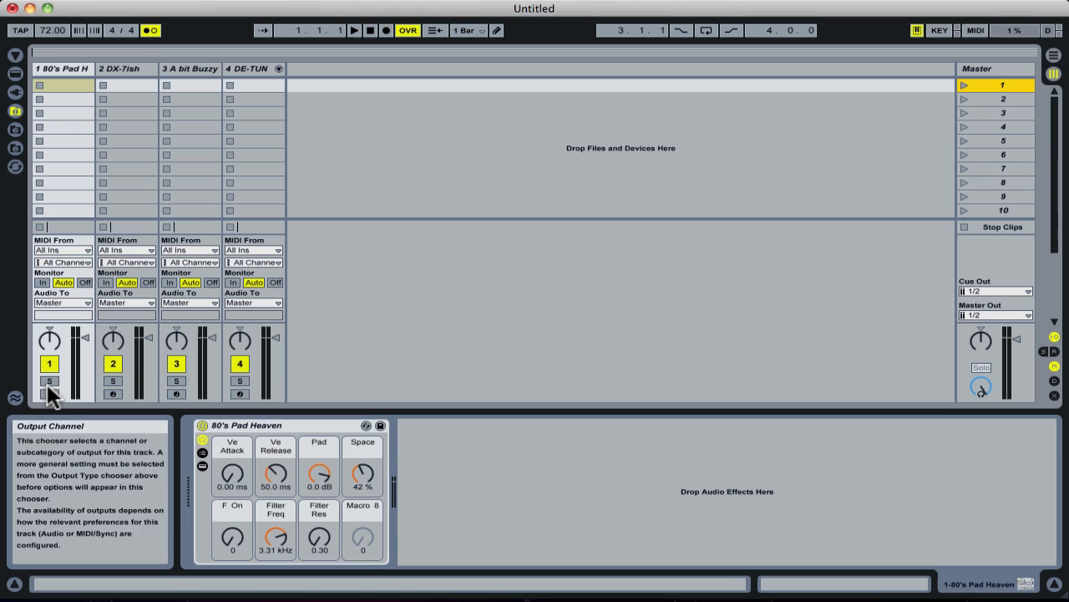
left_click(50, 395)
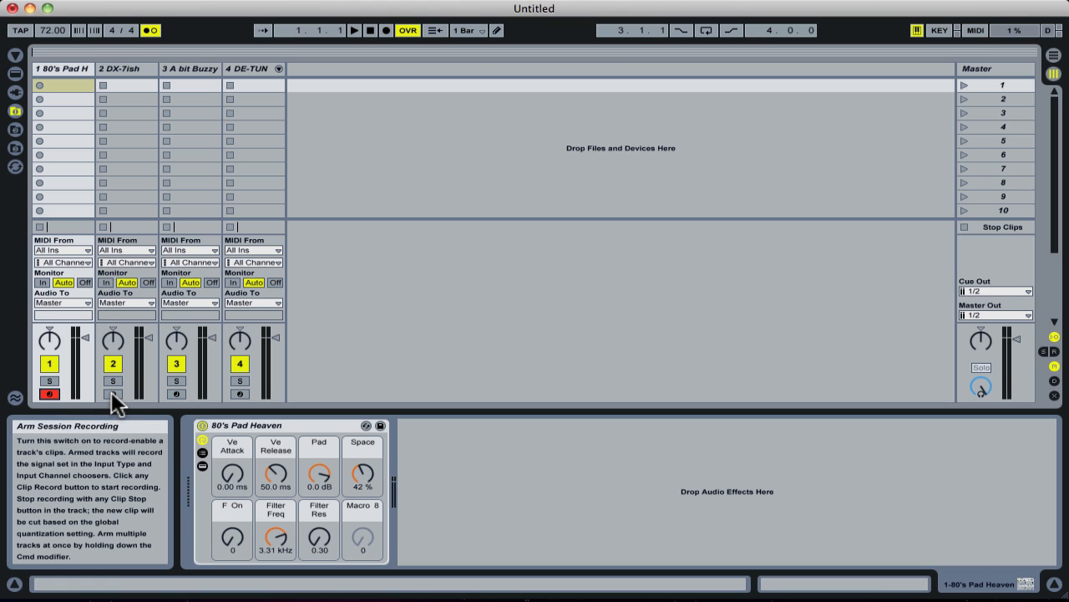
left_click(114, 395)
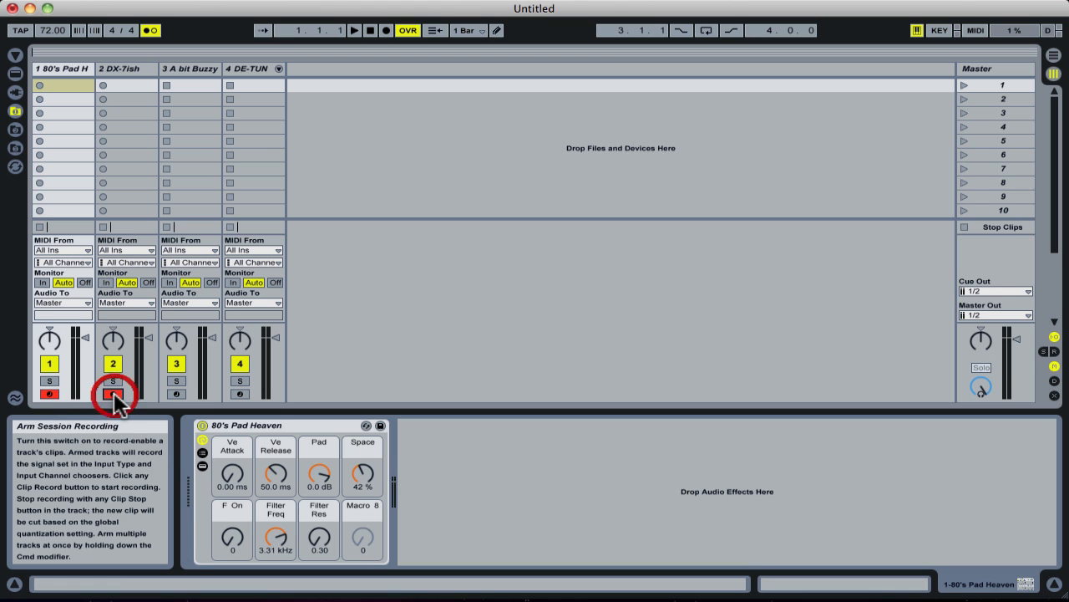
left_click(177, 394)
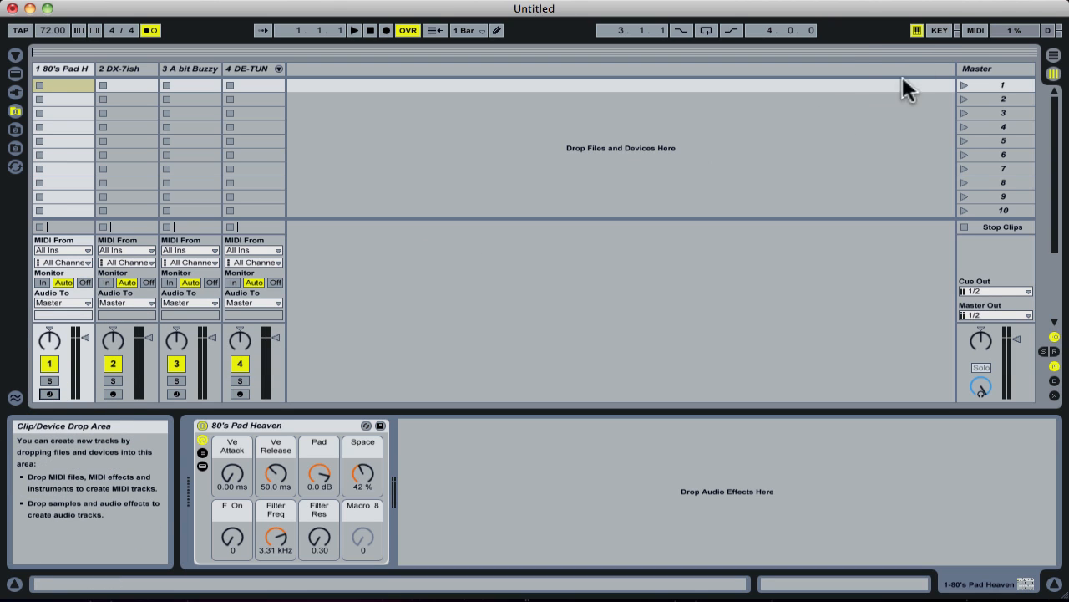
Enter Key Map Mode and select the third track's arm switch for a number-key assignment
left_click(939, 30)
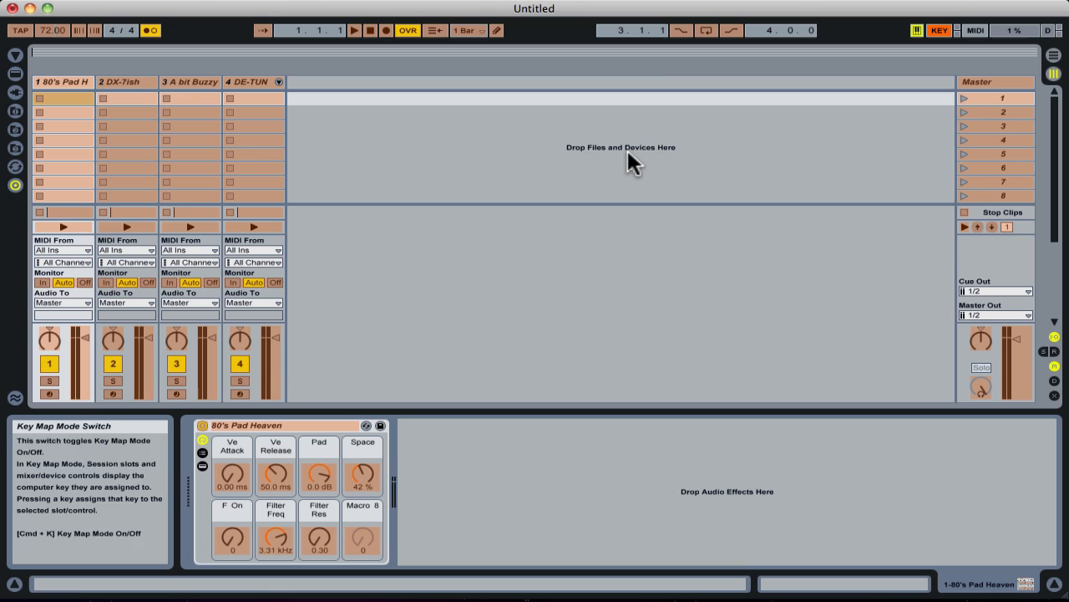
mouse_move(309, 298)
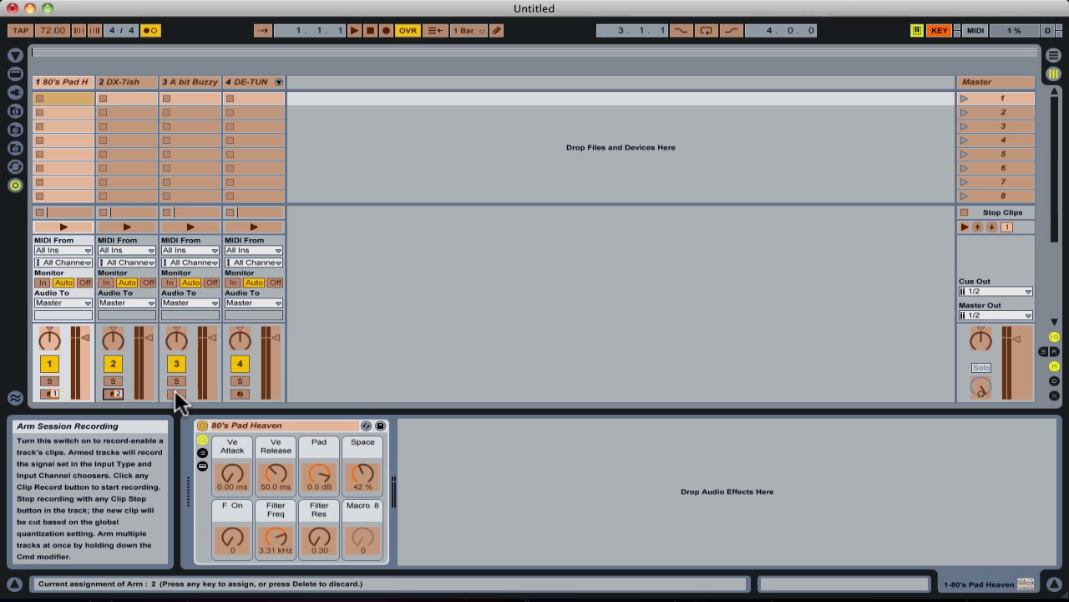
left_click(241, 395)
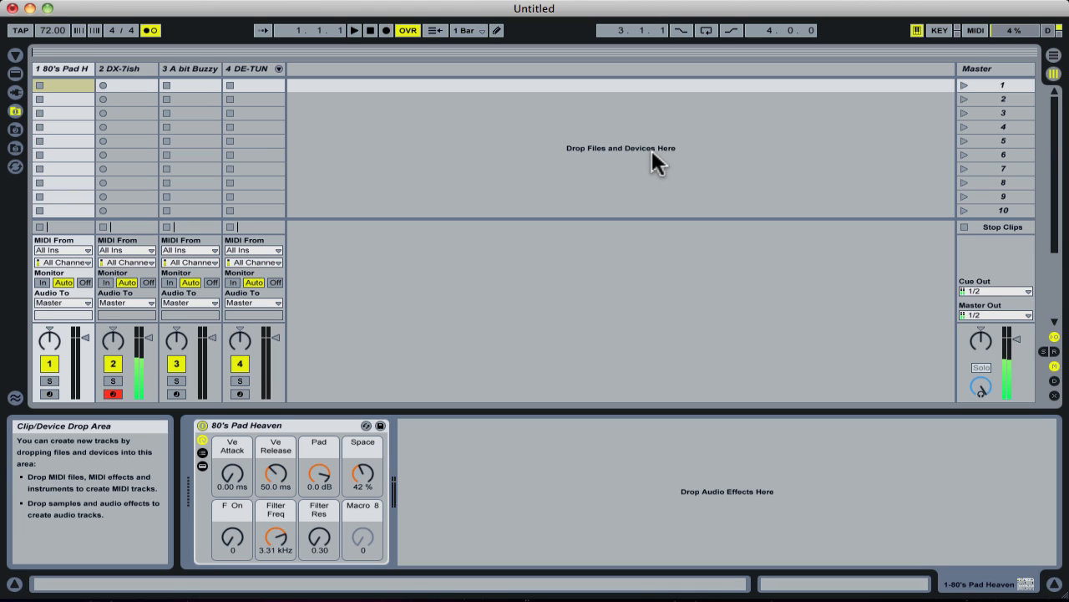
Exit Key Map Mode and switch arming from the keyboard, leaving only 2 DX-7ish armed
left_click(48, 83)
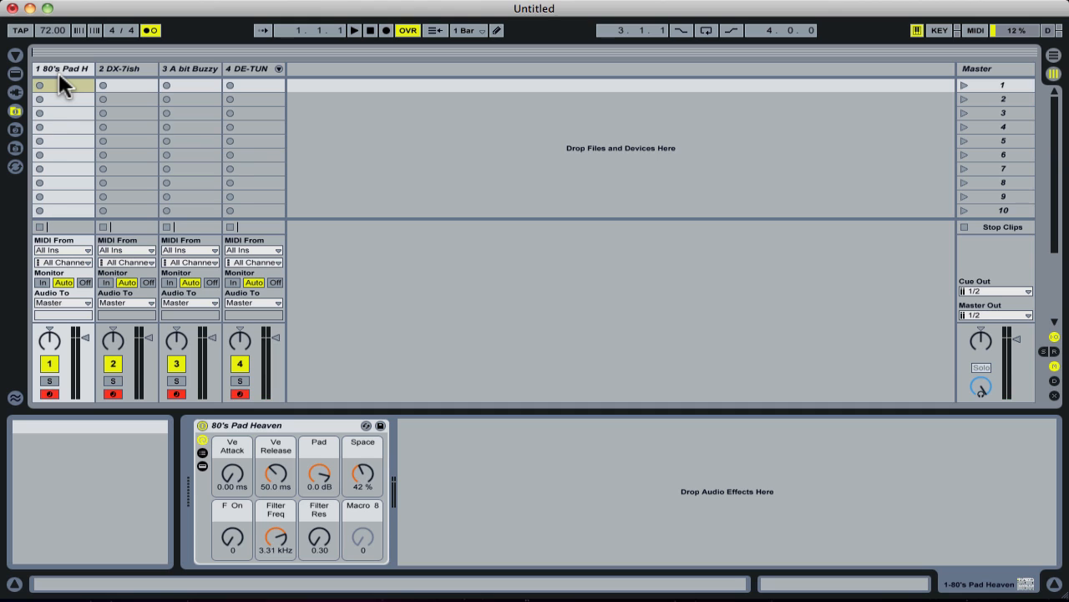
left_click(355, 30)
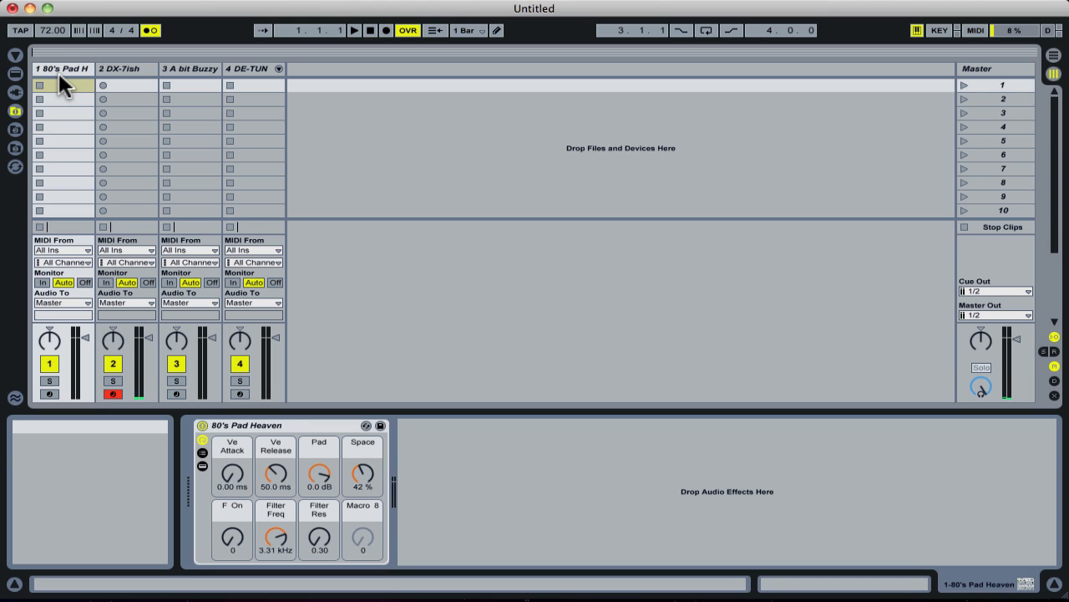
mouse_move(438, 94)
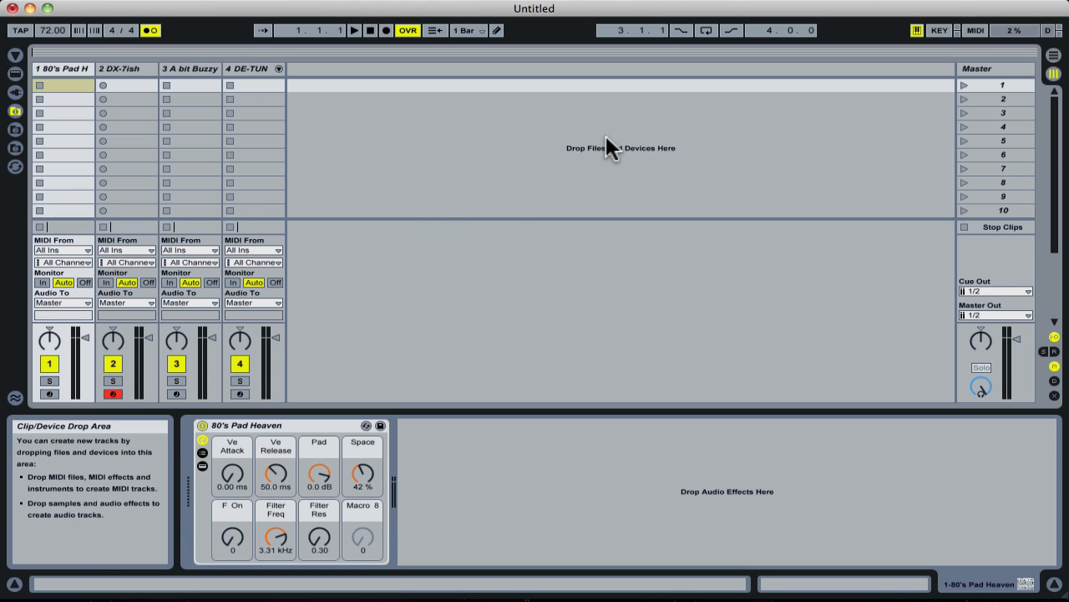
mouse_move(927, 92)
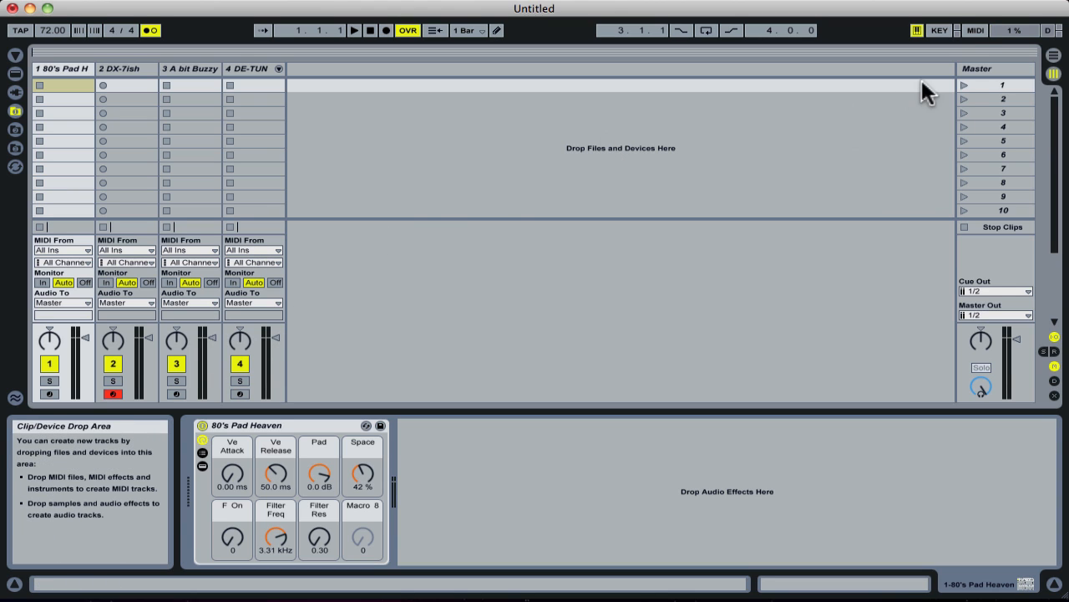
left_click(974, 30)
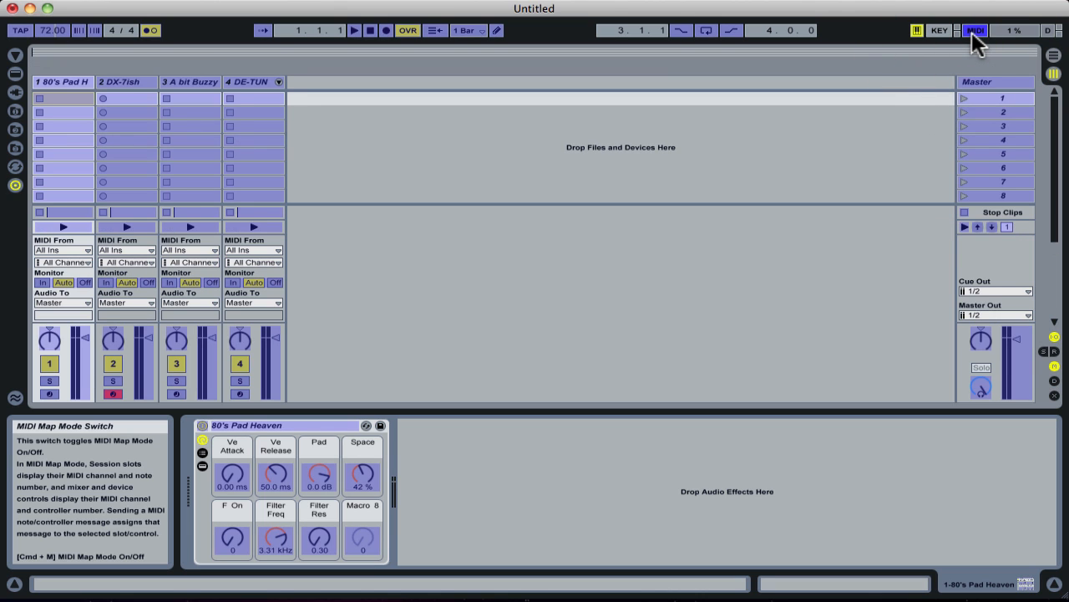
left_click(976, 30)
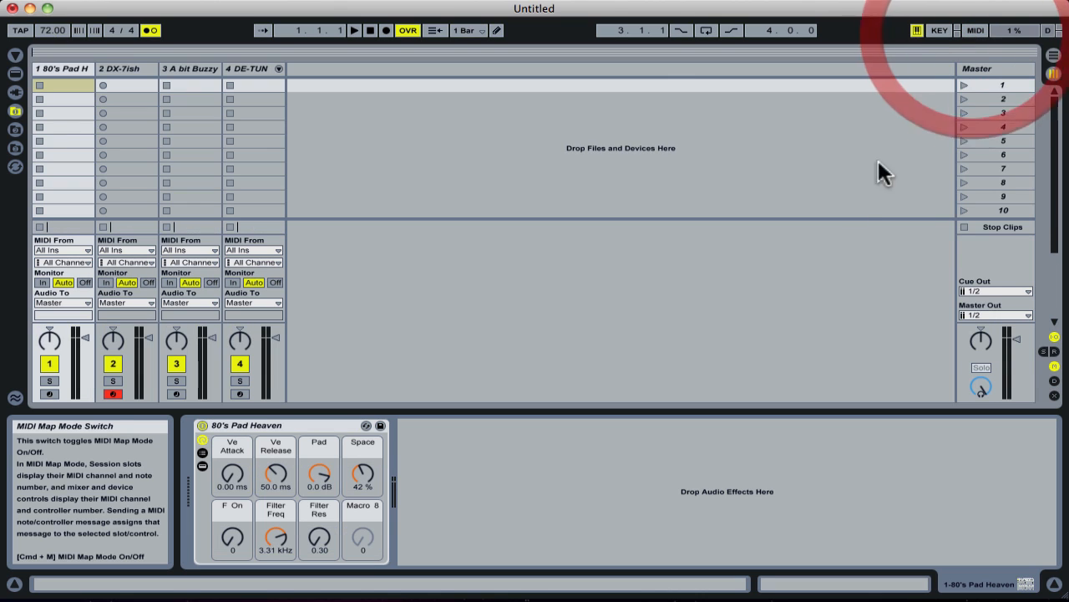